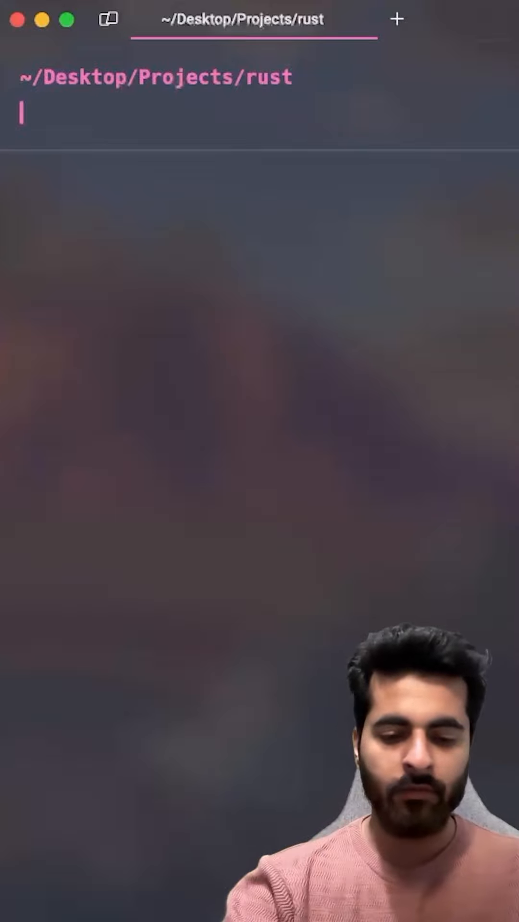
List the rust projects folder and create the new cargo project from the terminal.
{"action": "type", "text": "ls"}
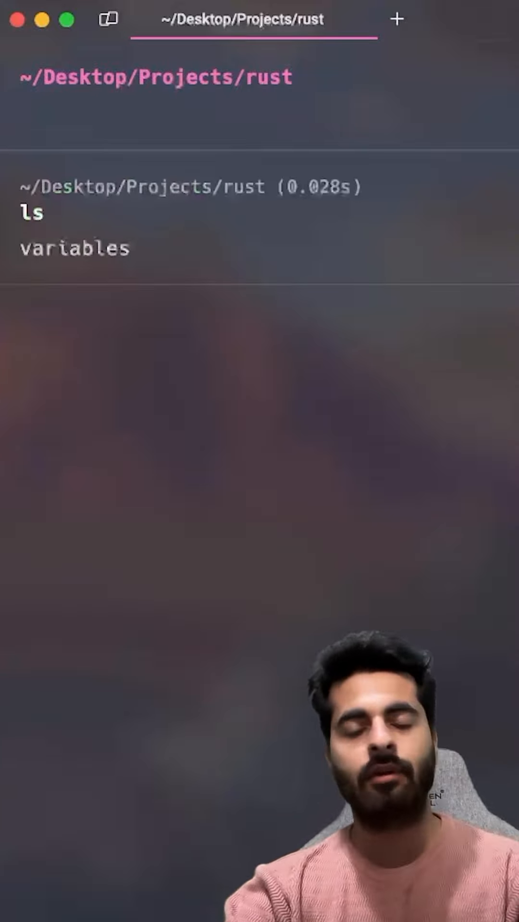
{"action": "type", "text": "cargo new variables"}
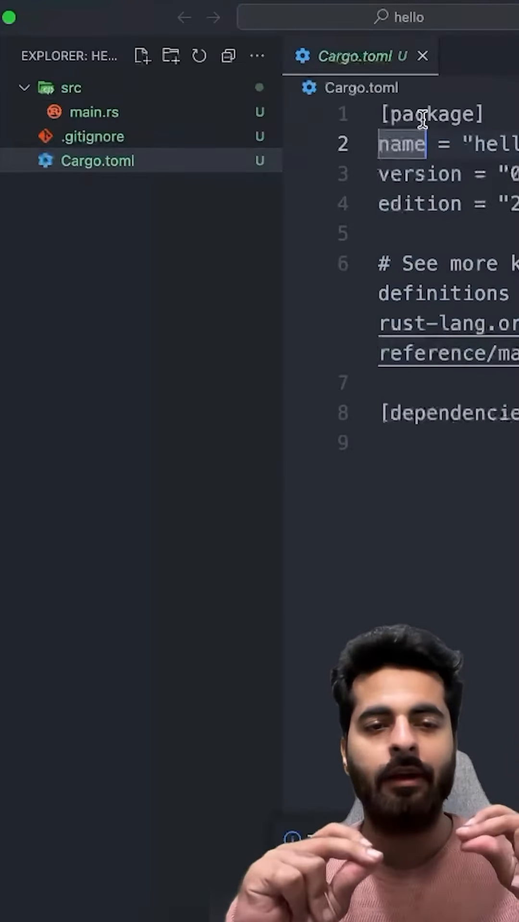
{"action": "mouse_move", "coordinate": [135, 171]}
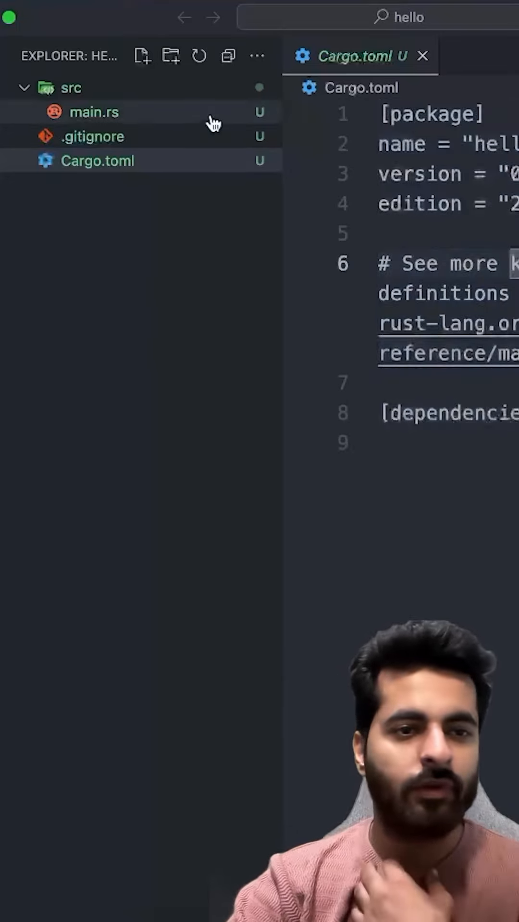
Review .gitignore and Cargo.toml, run cargo build, then view the compiled target/debug/hello binary.
{"action": "left_click", "coordinate": [92, 135]}
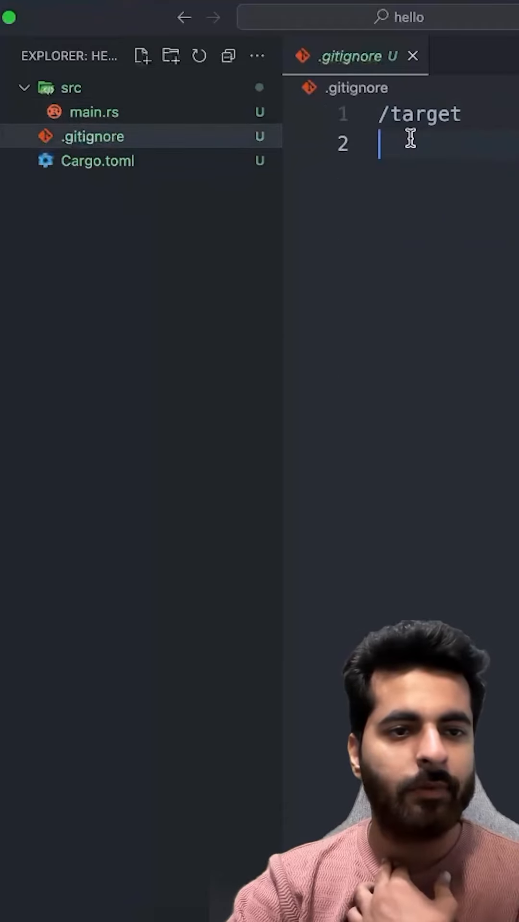
{"action": "left_click", "coordinate": [94, 112]}
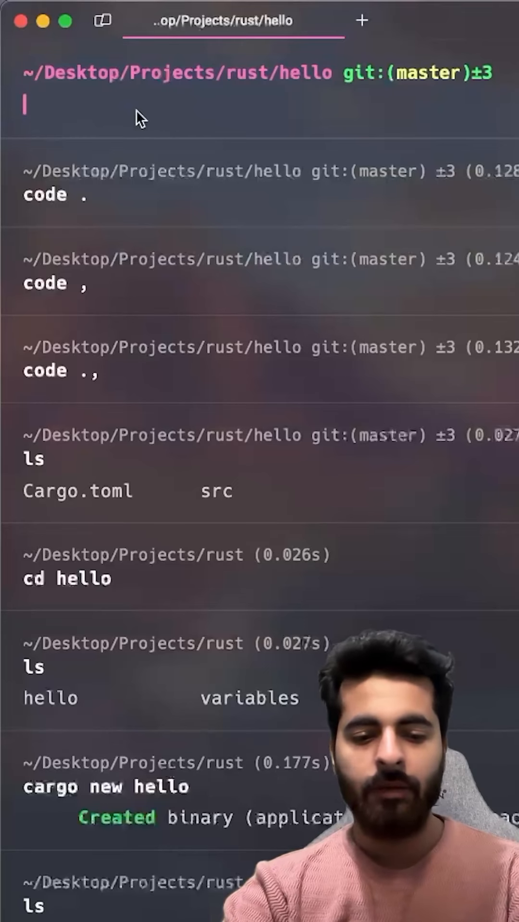
{"action": "type", "text": "cargo build"}
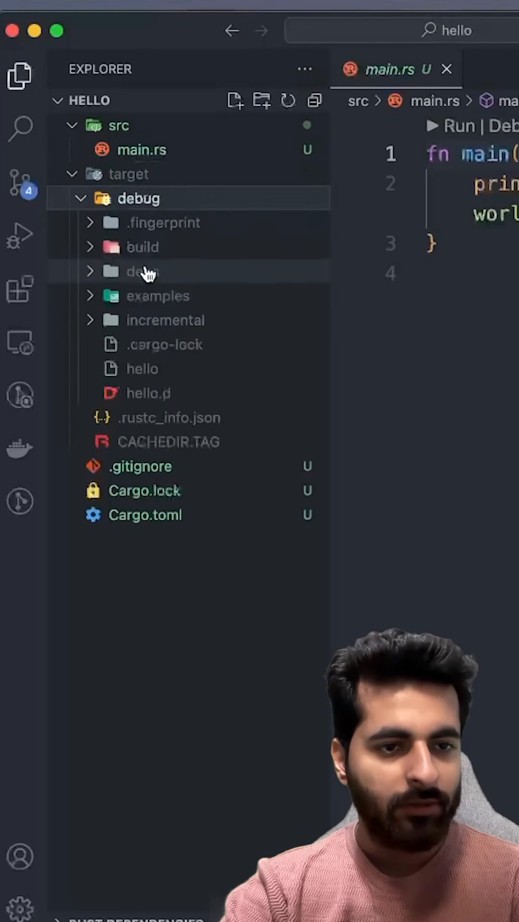
{"action": "left_click", "coordinate": [143, 369]}
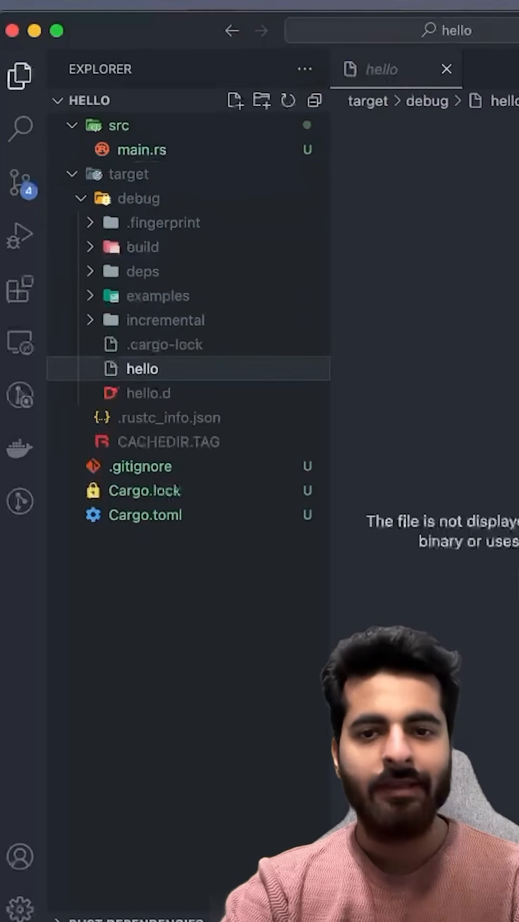